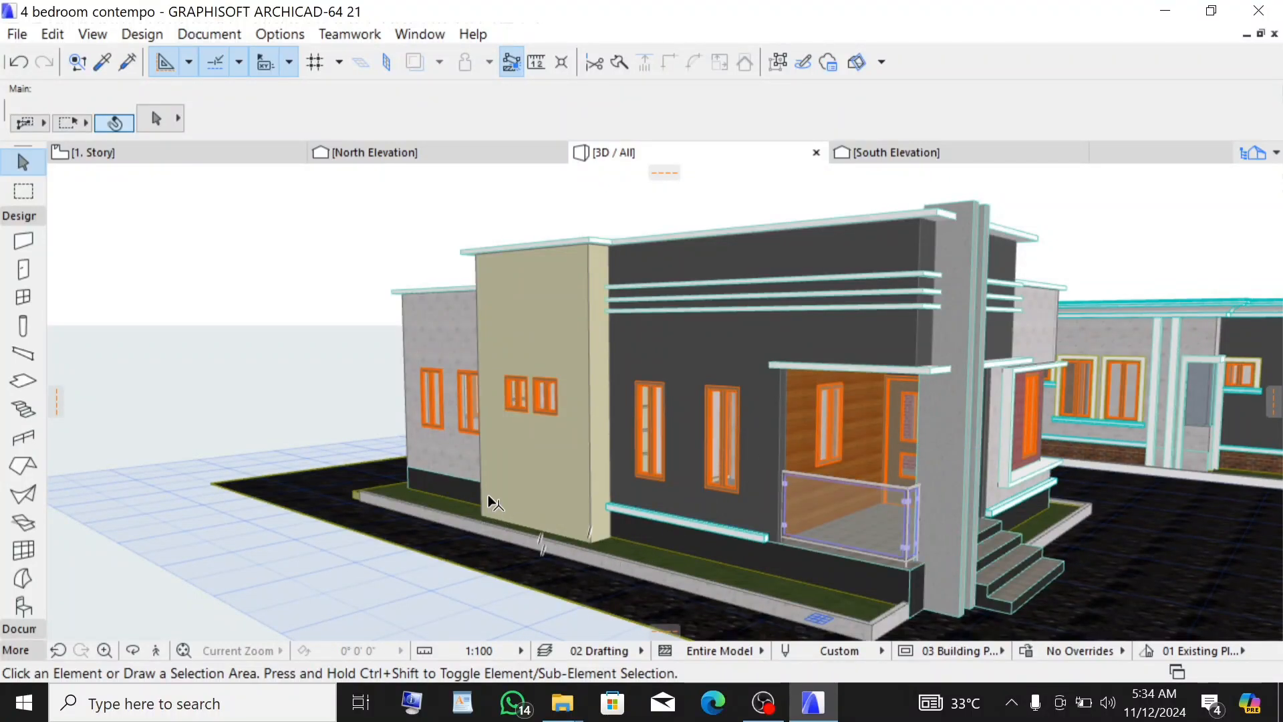
{"action": "mouse_move", "coordinate": [491, 500]}
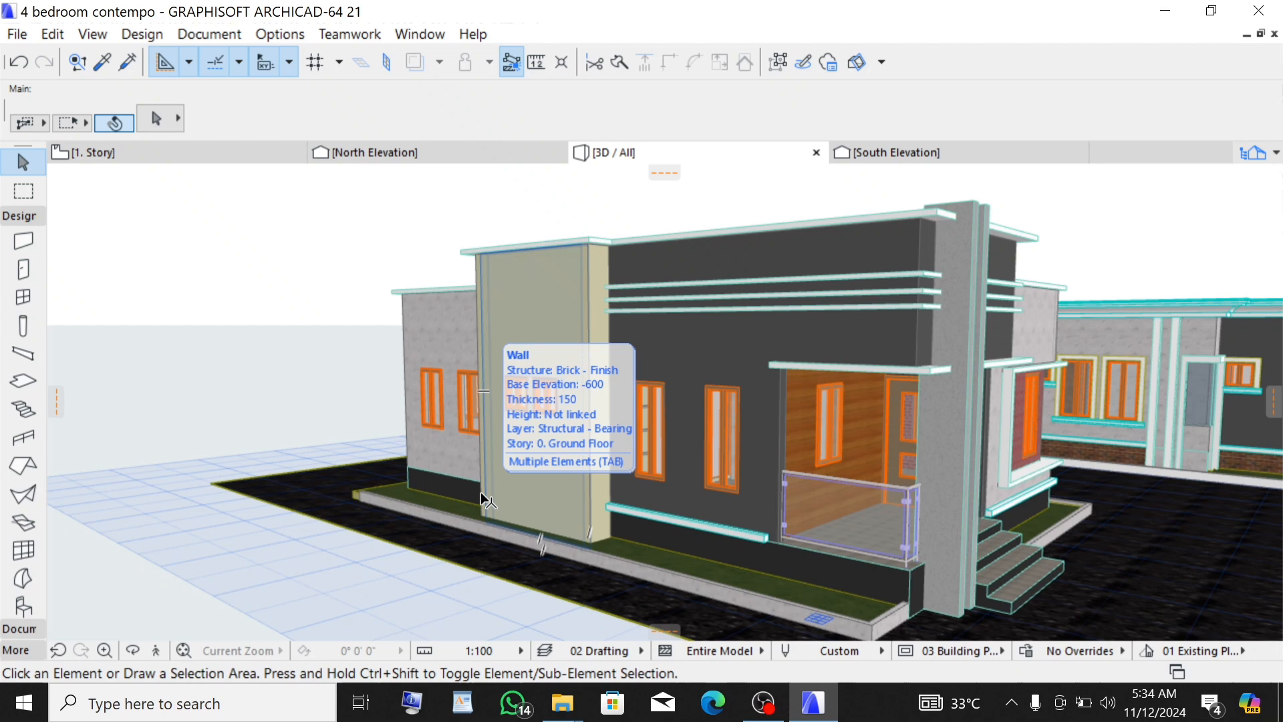
{"action": "mouse_move", "coordinate": [540, 372]}
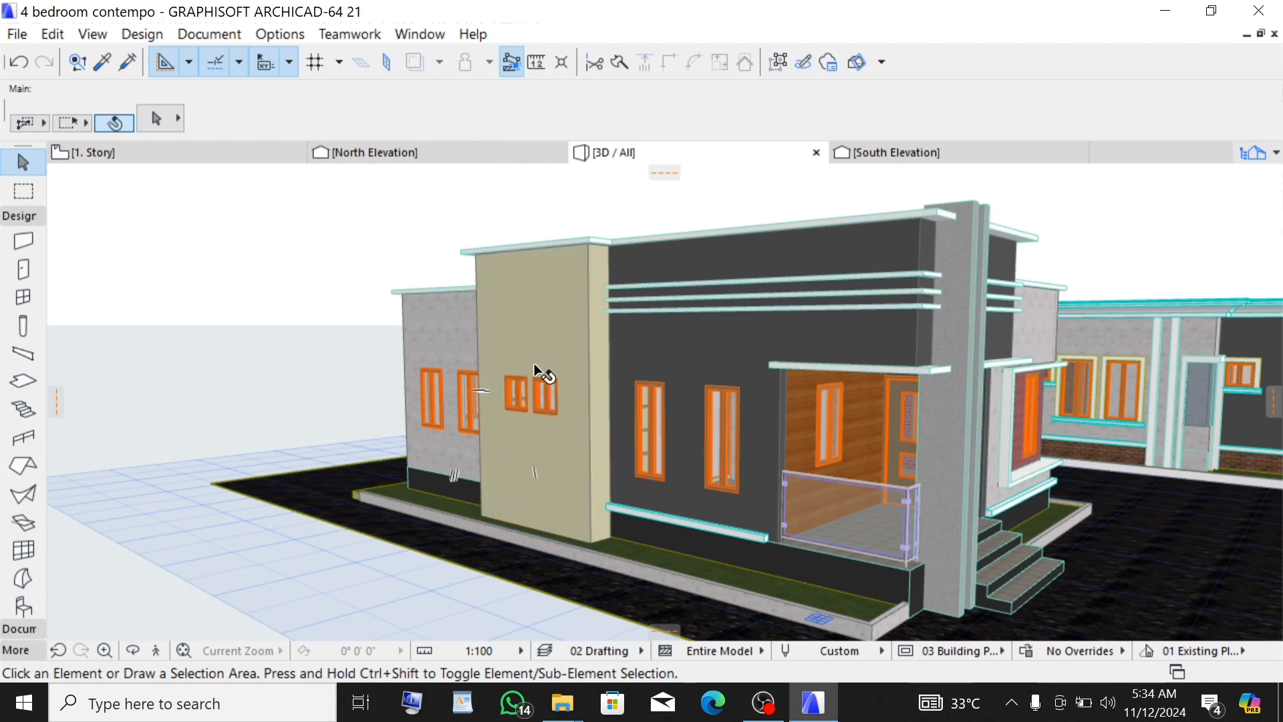
{"action": "mouse_move", "coordinate": [595, 403]}
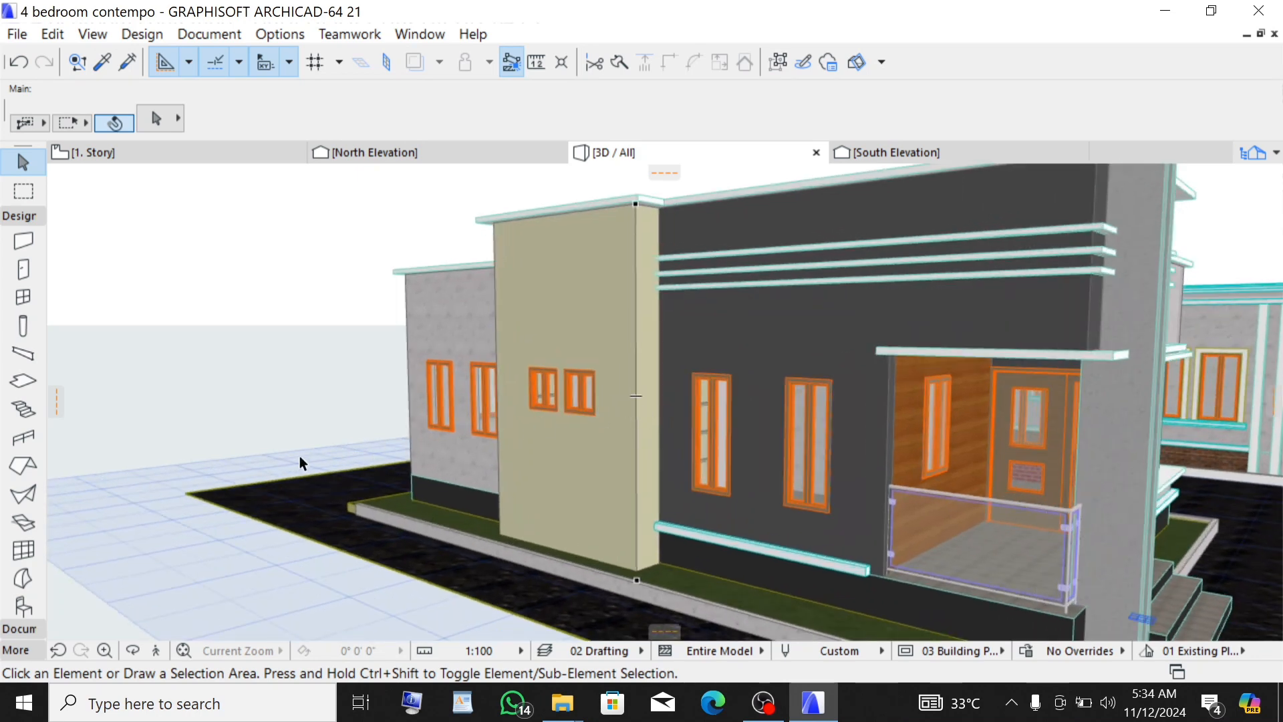
{"action": "mouse_move", "coordinate": [690, 369]}
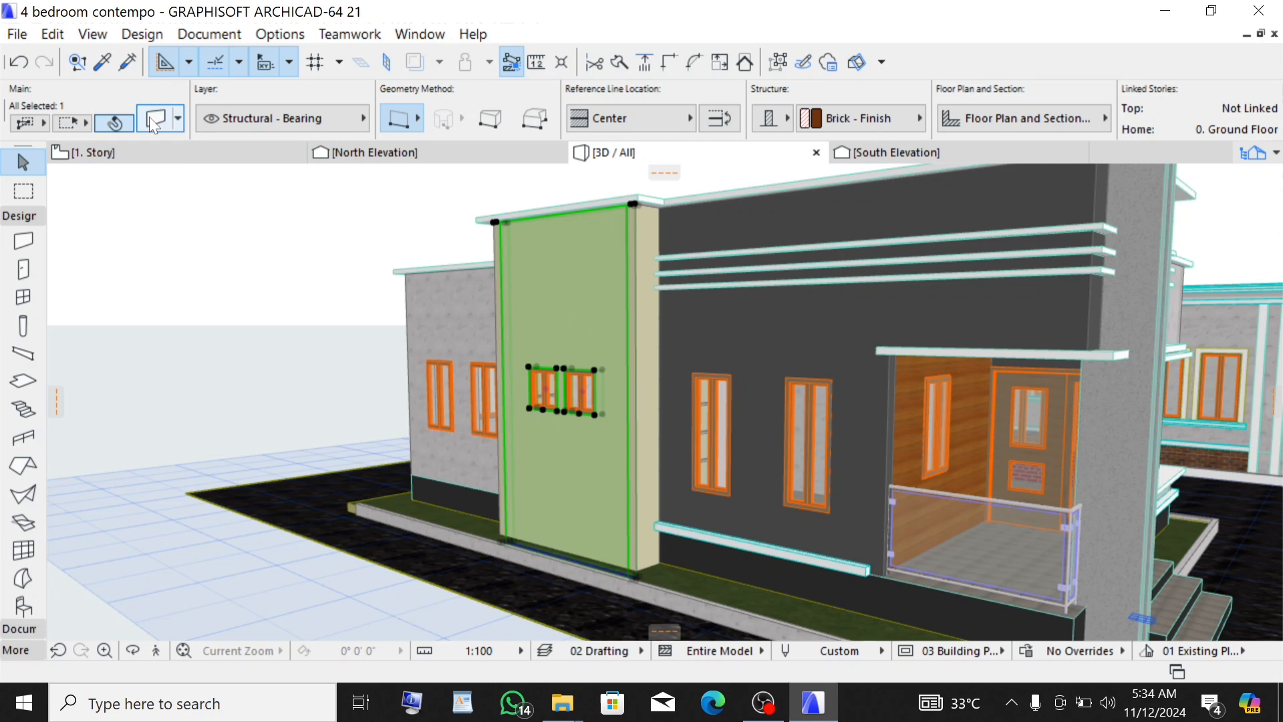
Reach the Log Details of the selected beige front wall via Wall Selection Settings
{"action": "left_click", "coordinate": [150, 121]}
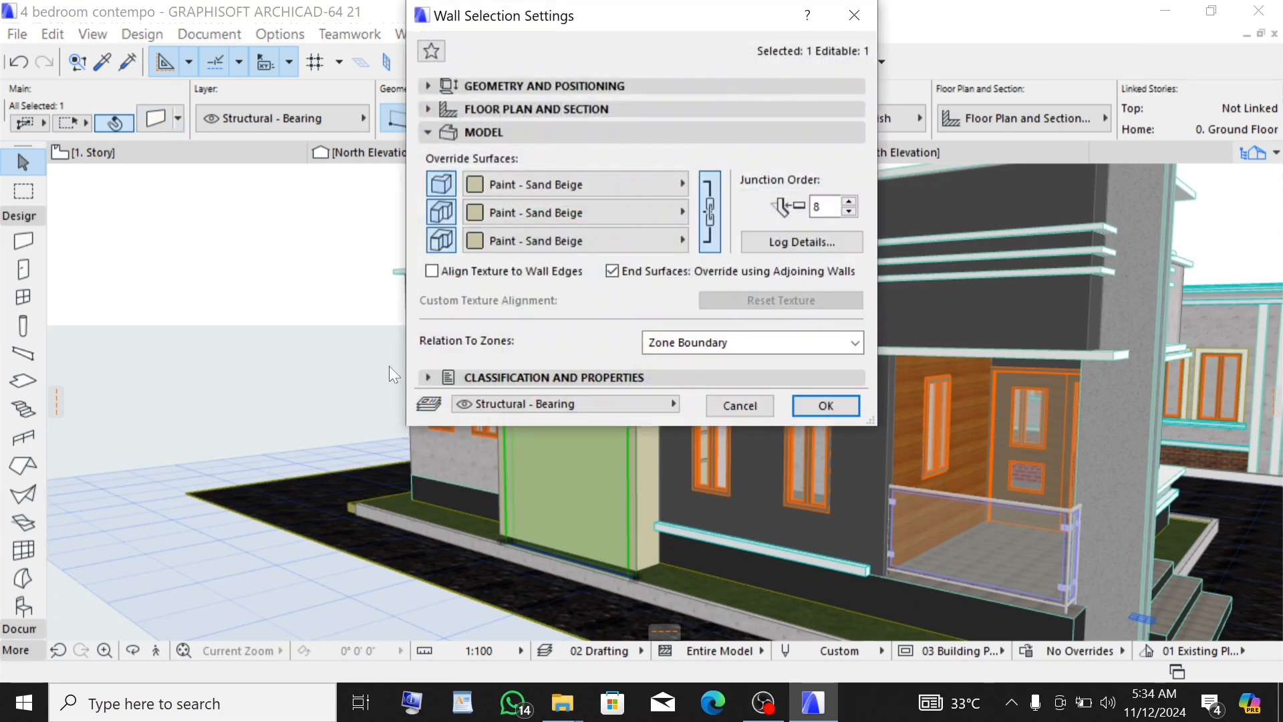
{"action": "left_click", "coordinate": [428, 132]}
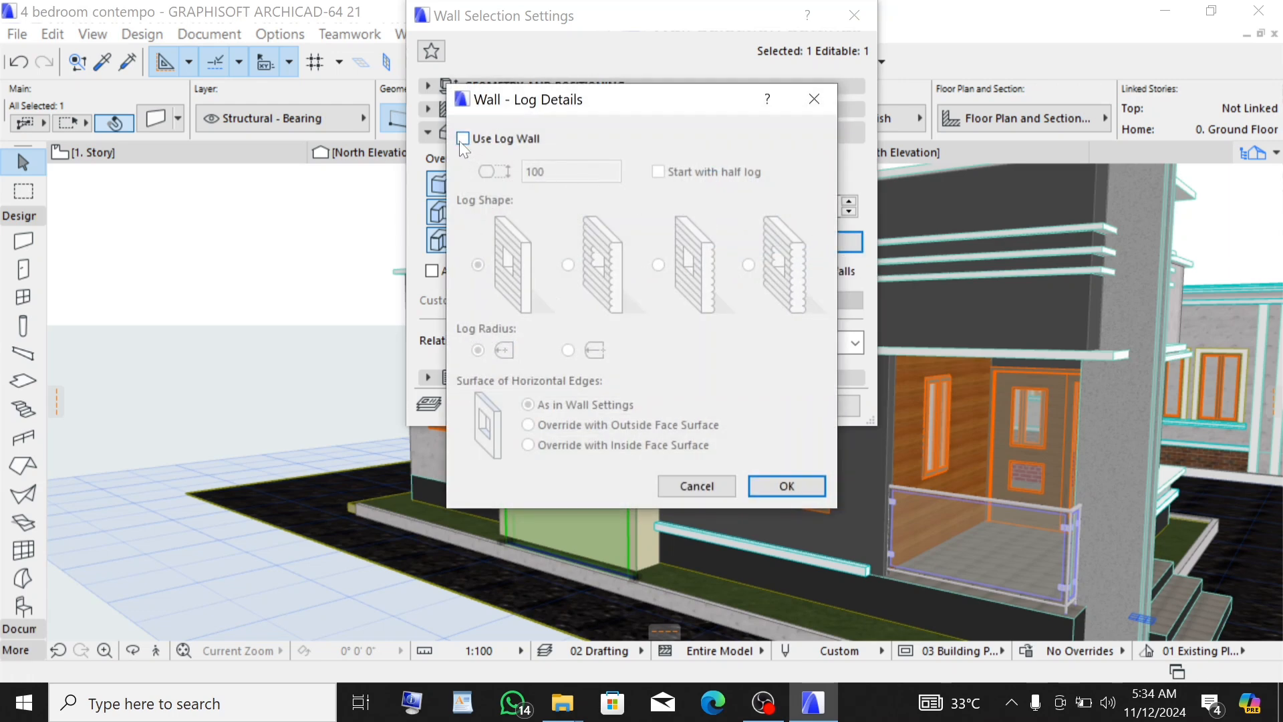
Enable Use Log Wall for the front wall and set the log height to 400
{"action": "left_click", "coordinate": [462, 138]}
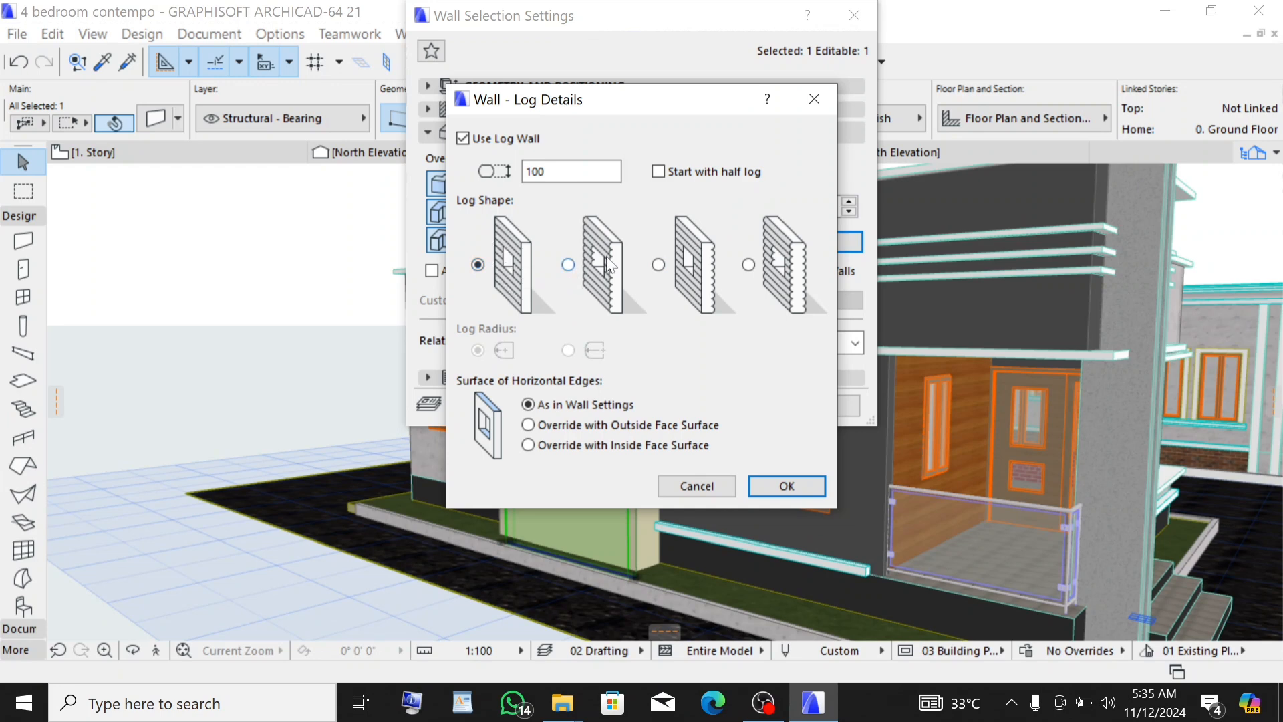
{"action": "mouse_move", "coordinate": [700, 270]}
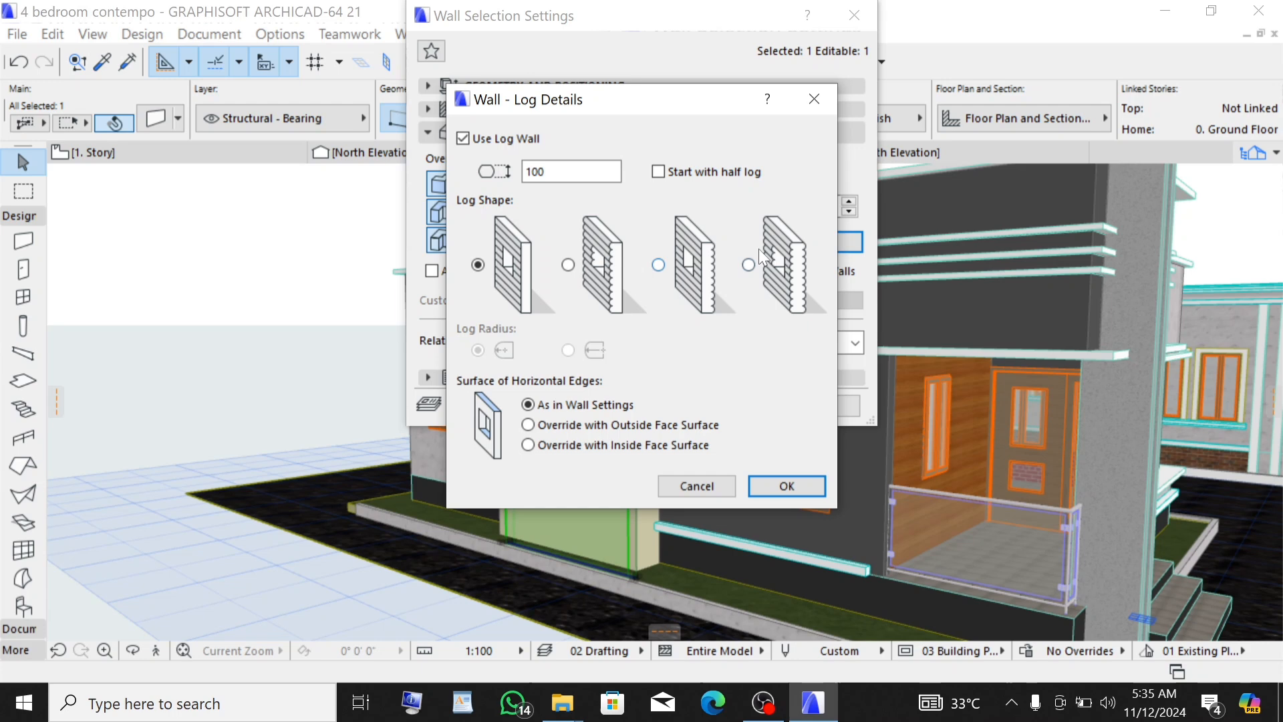
{"action": "mouse_move", "coordinate": [785, 249]}
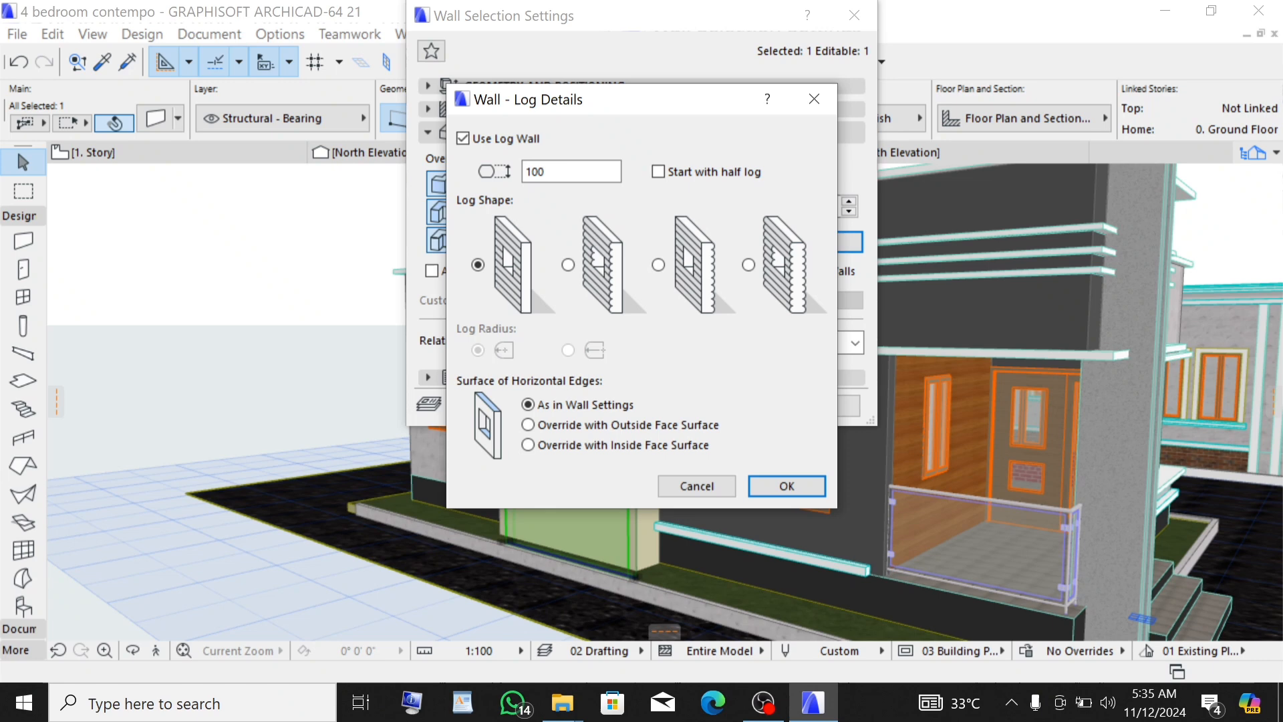
{"action": "mouse_move", "coordinate": [539, 288]}
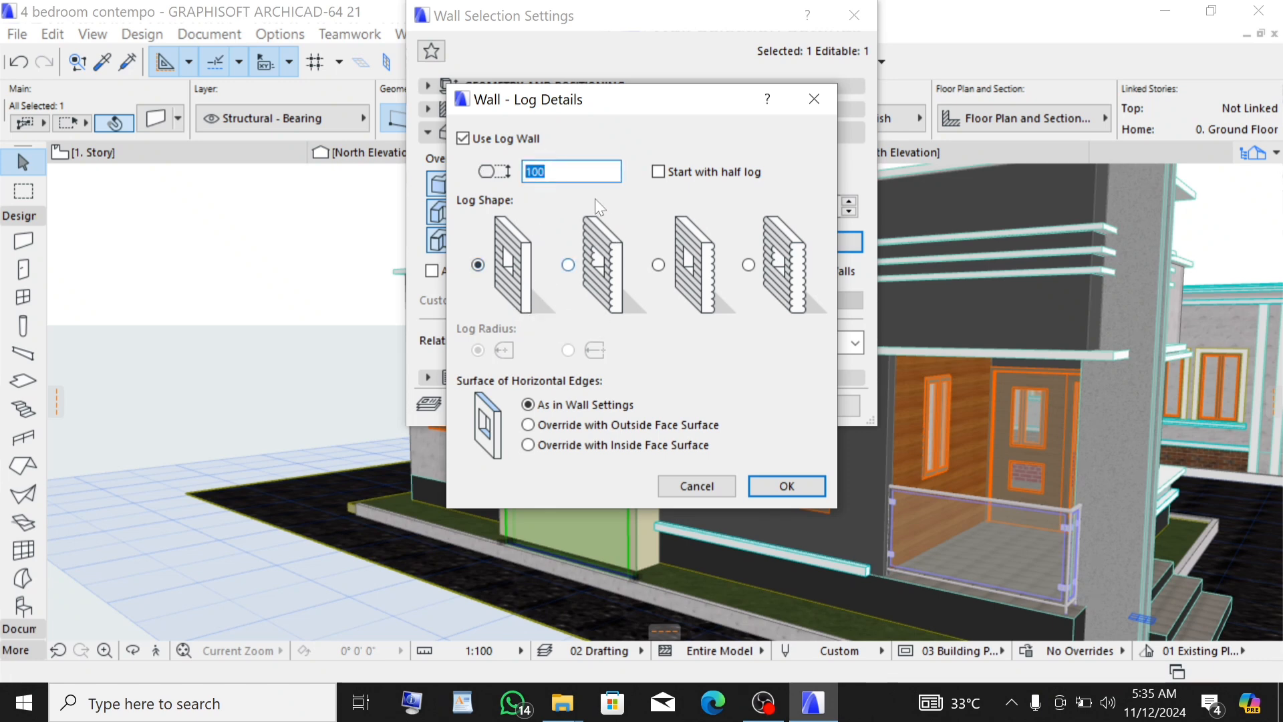
{"action": "type", "text": "4"}
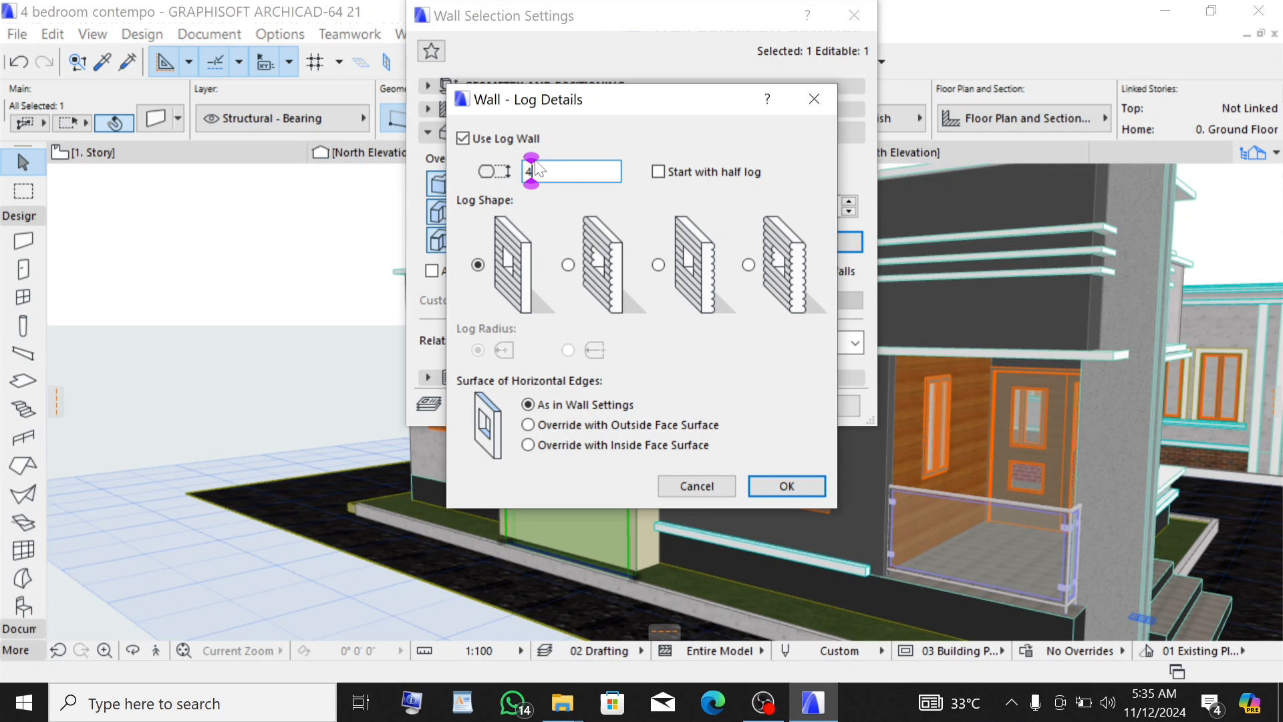
{"action": "type", "text": "400"}
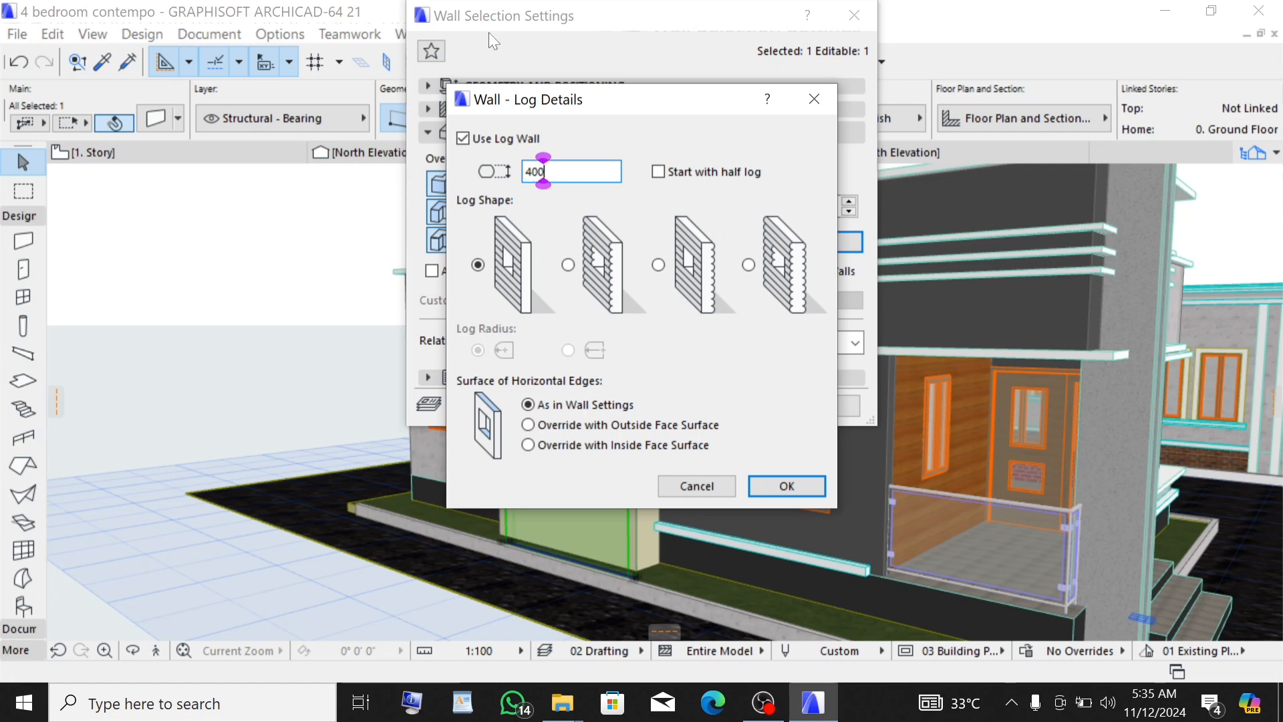
{"action": "mouse_move", "coordinate": [761, 459]}
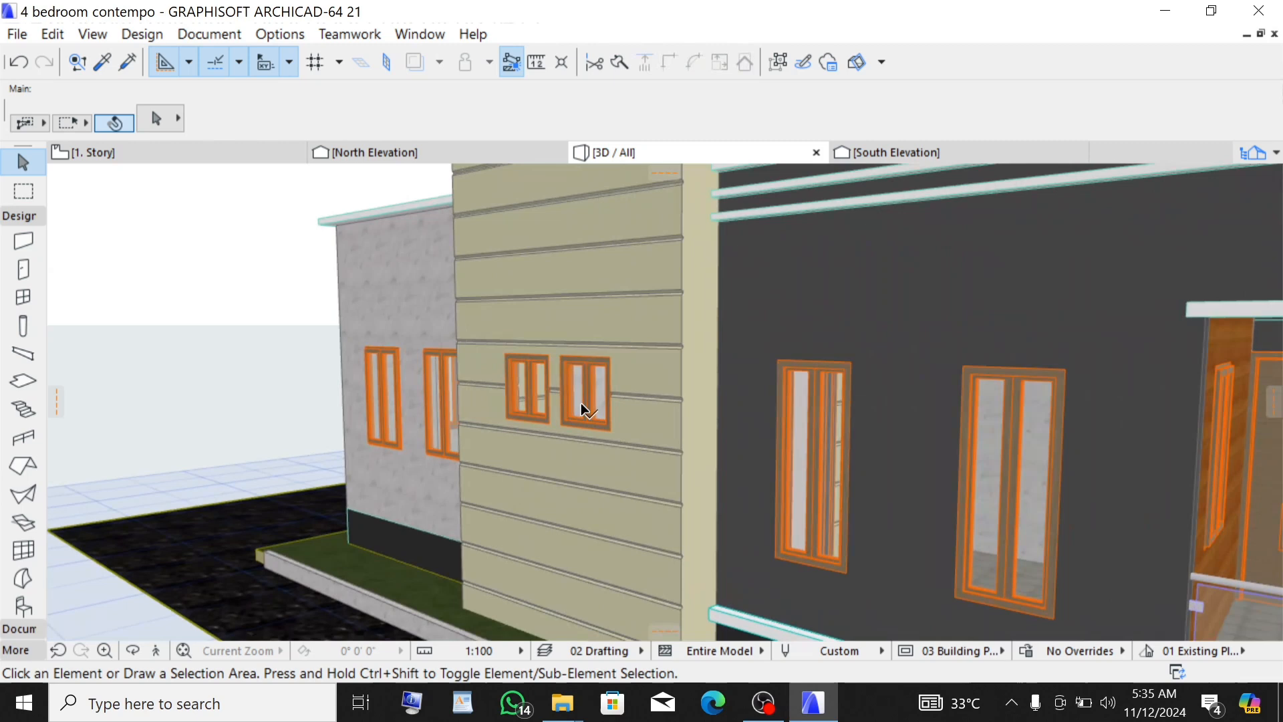
Select both side walls of the beige panel in the 3D view
{"action": "left_click", "coordinate": [691, 429]}
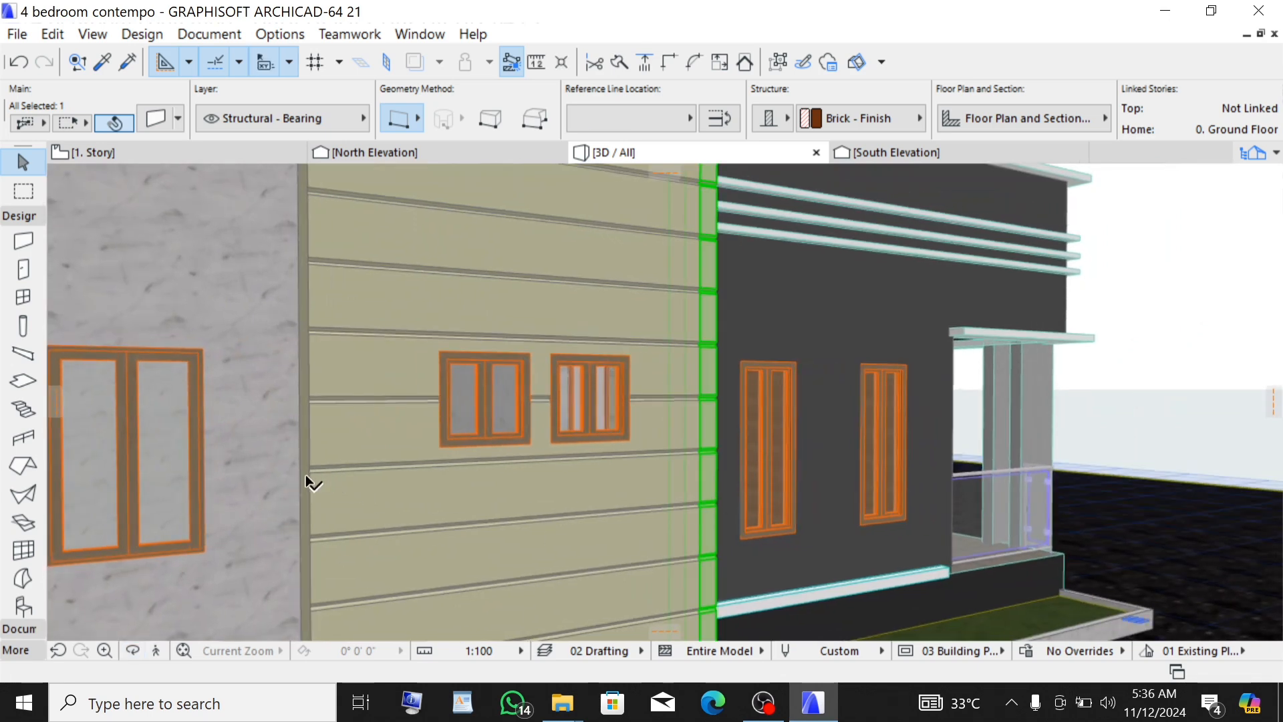
{"action": "left_click", "coordinate": [630, 117]}
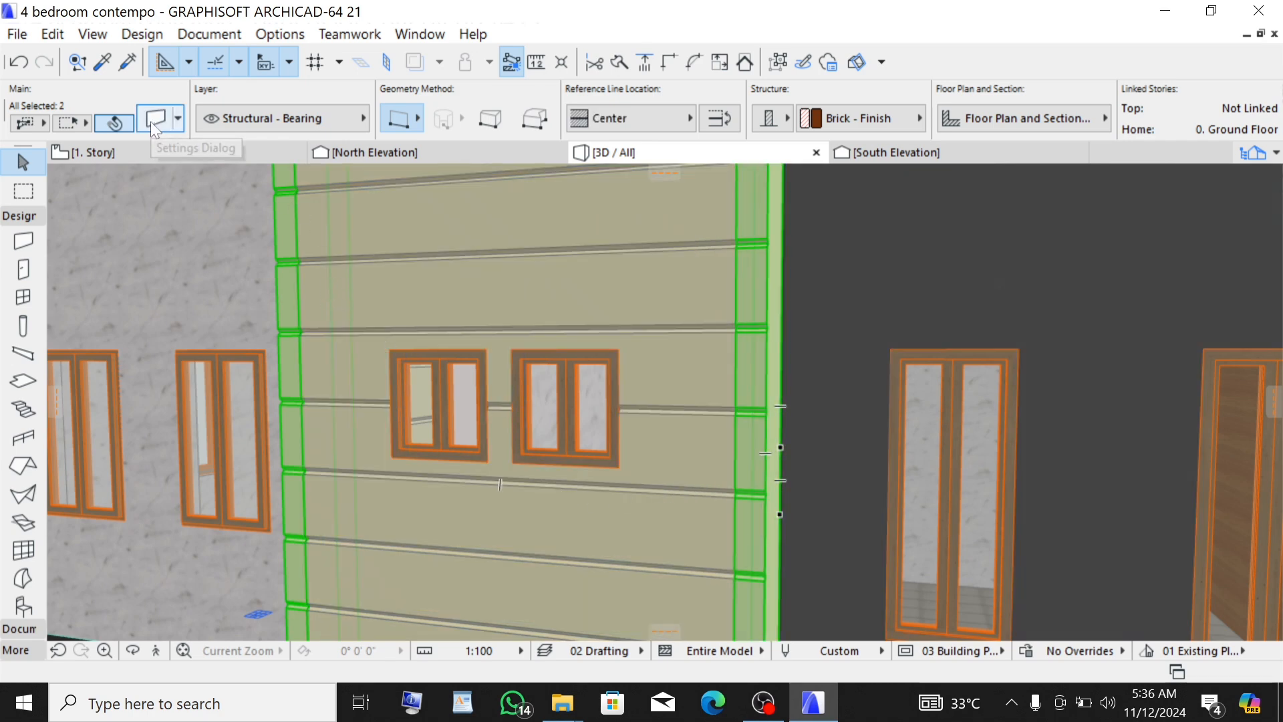
Enable Use Log Wall at 400 log height for both side walls and confirm
{"action": "left_click", "coordinate": [156, 118]}
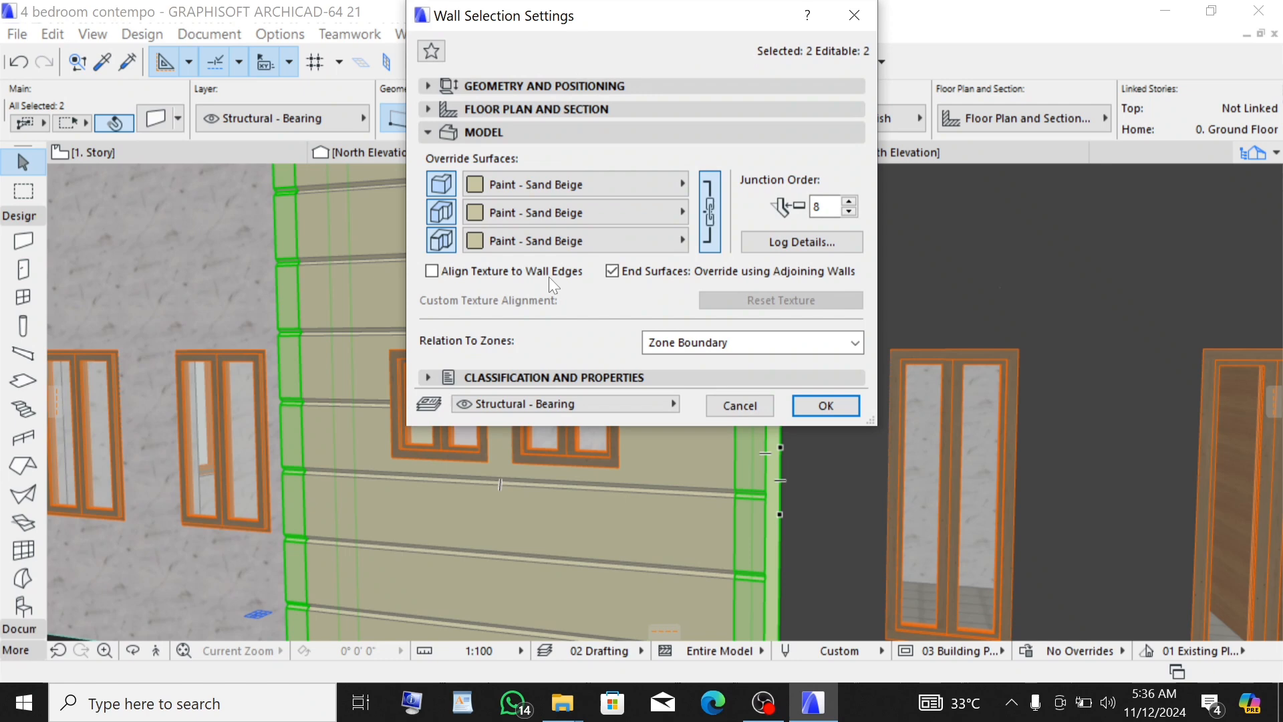
{"action": "mouse_move", "coordinate": [792, 240]}
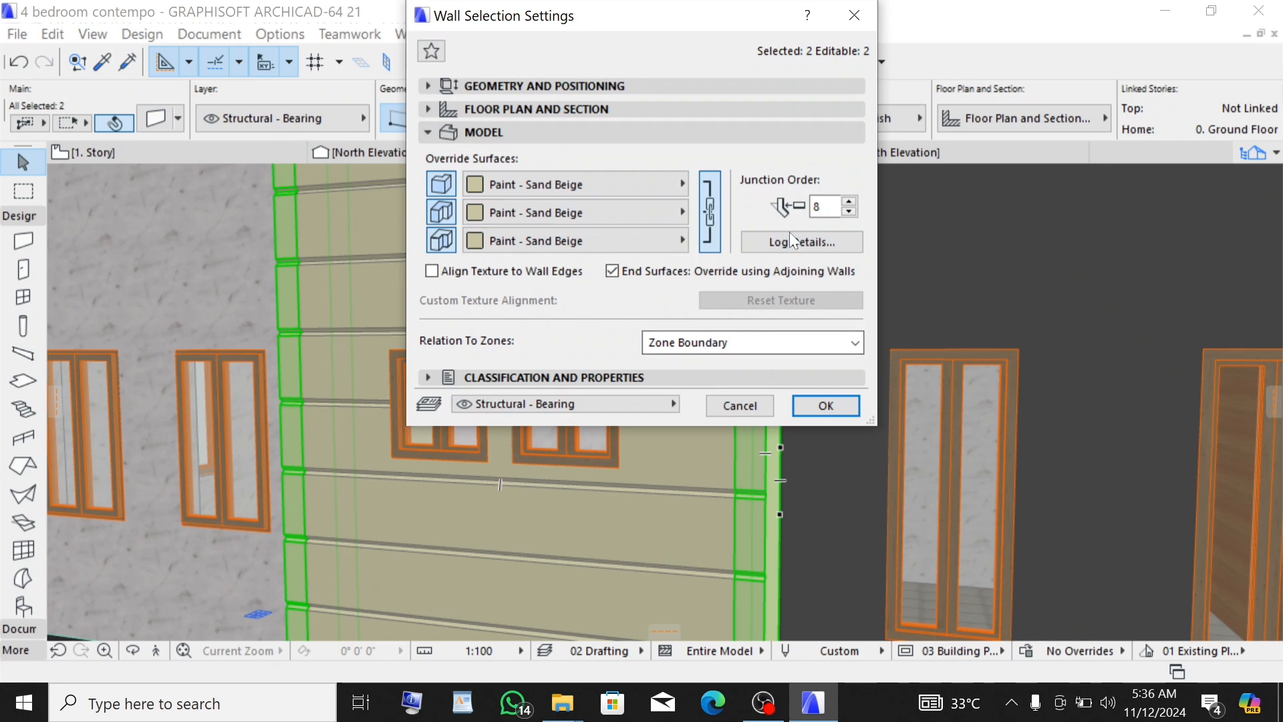
{"action": "left_click", "coordinate": [801, 242]}
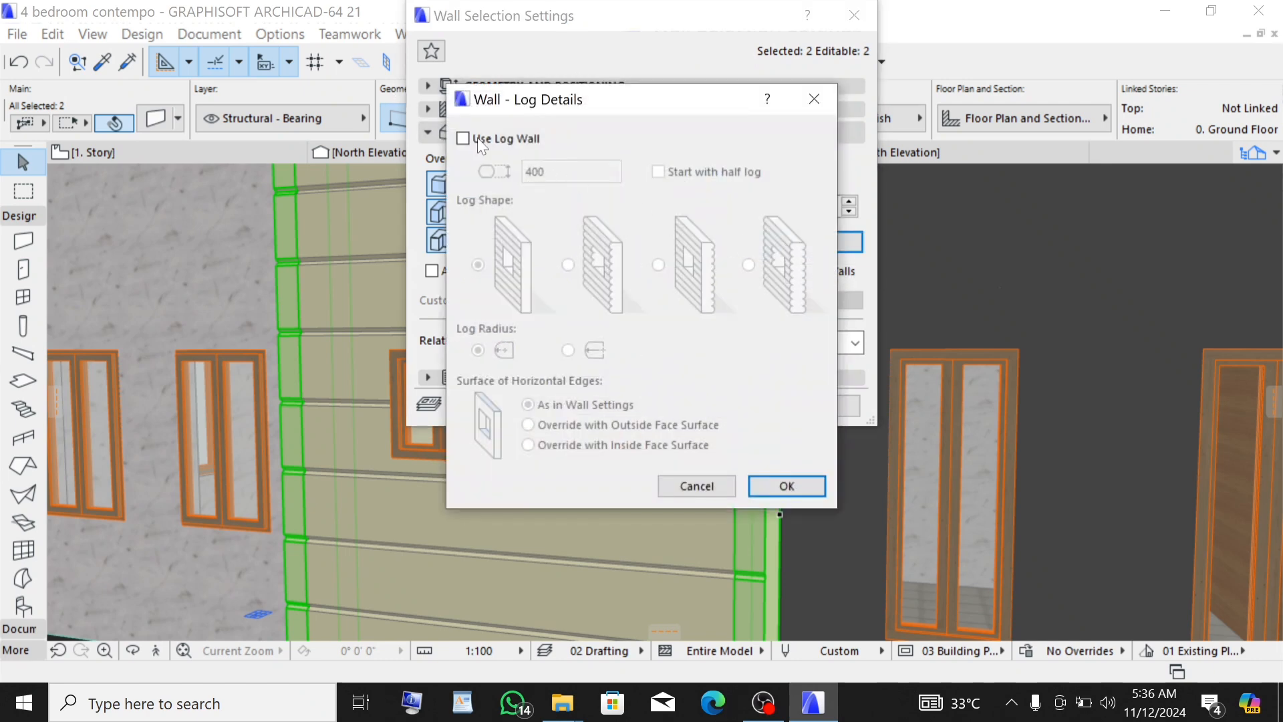
{"action": "left_click", "coordinate": [463, 138]}
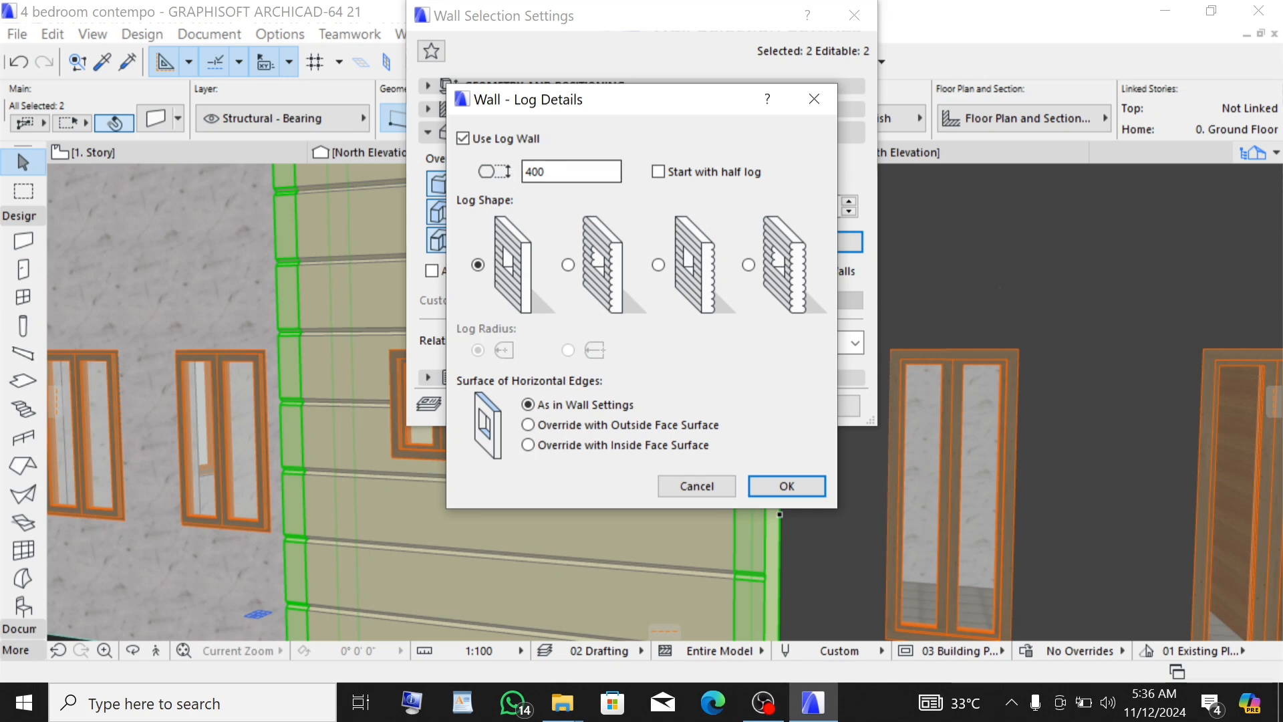
{"action": "left_click", "coordinate": [784, 485]}
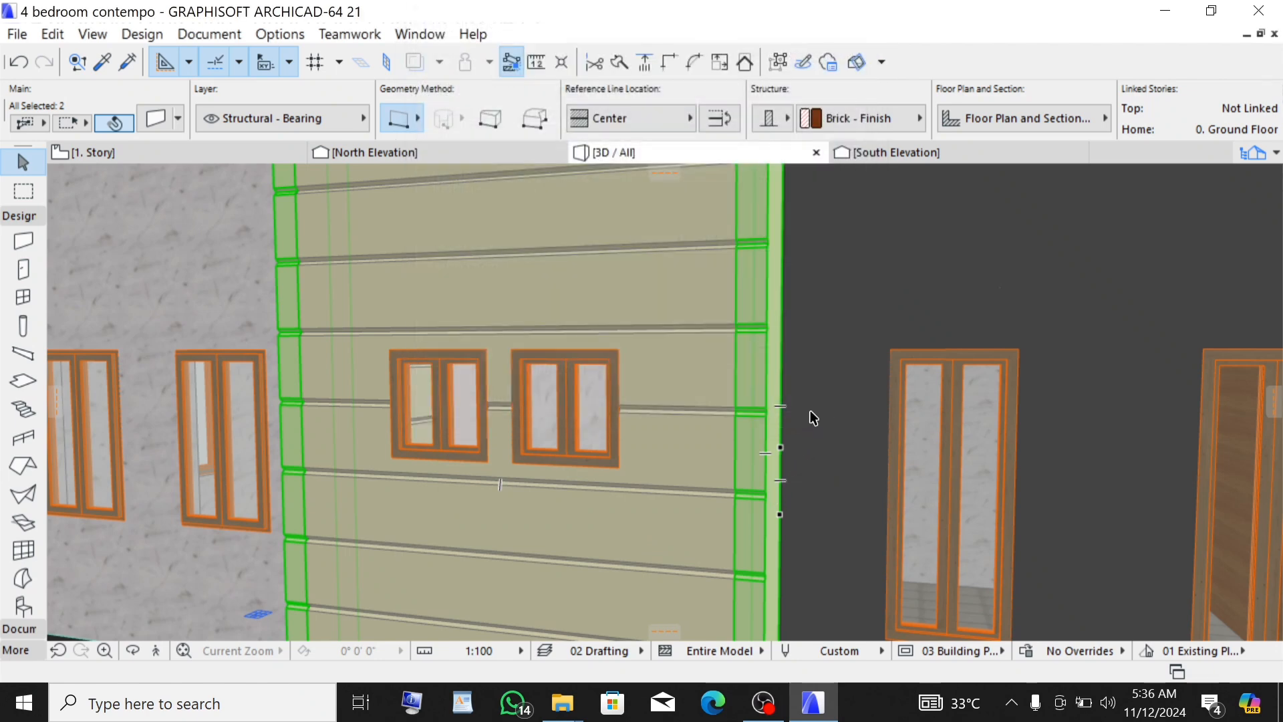
{"action": "mouse_move", "coordinate": [758, 438]}
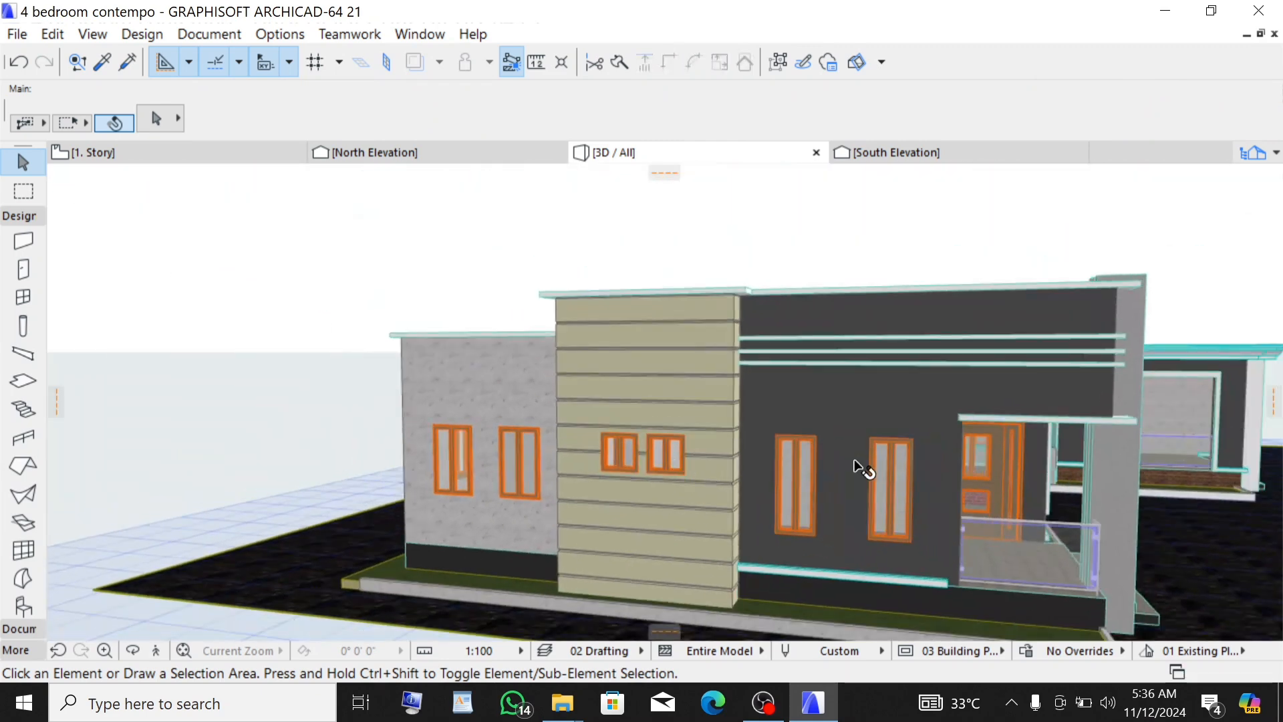
{"action": "left_click_drag", "start_coordinate": [859, 467], "coordinate": [769, 487]}
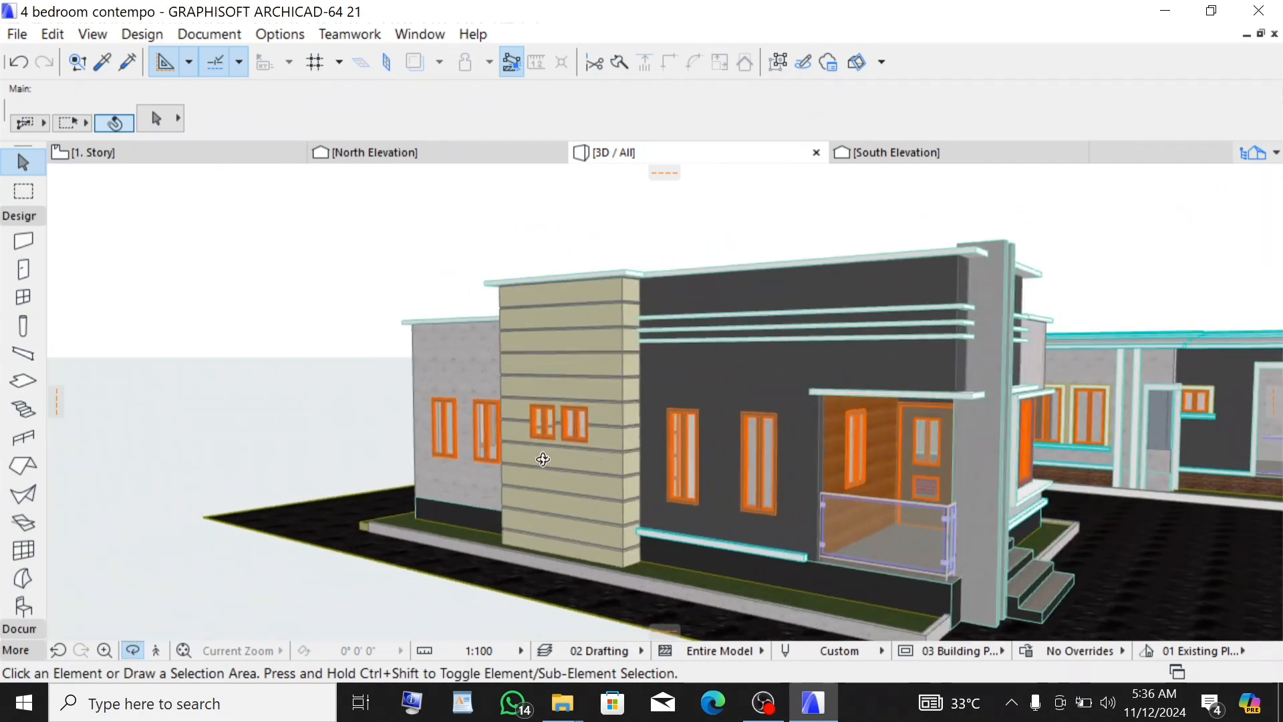
{"action": "left_click_drag", "start_coordinate": [543, 459], "coordinate": [991, 497]}
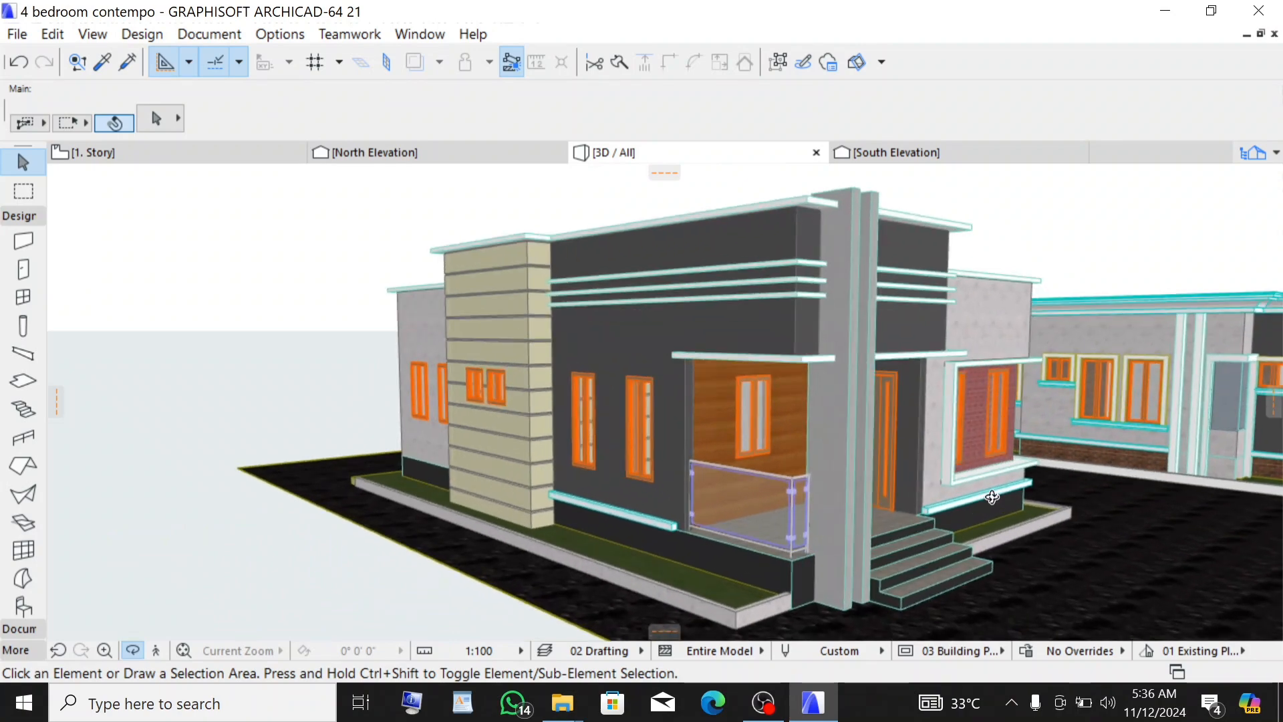